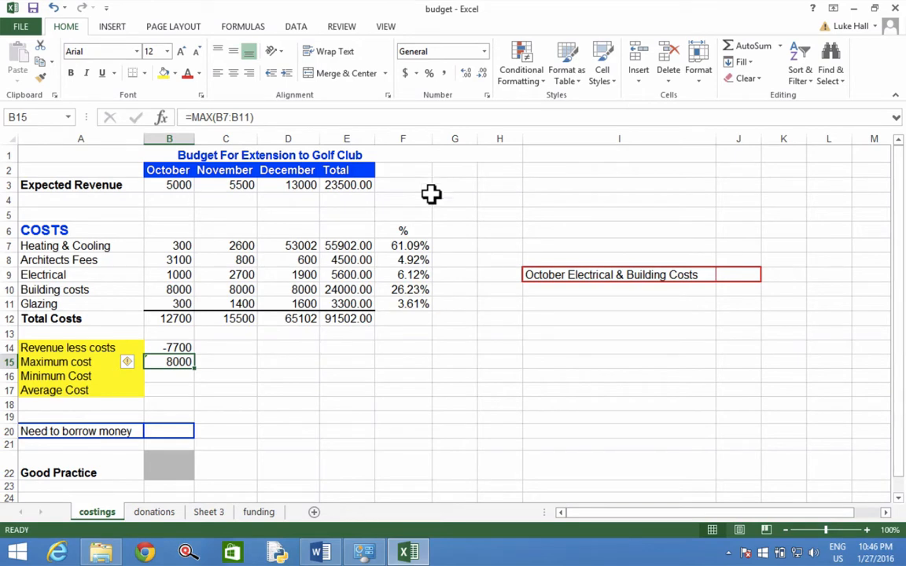
{"action": "mouse_move", "coordinate": [175, 378]}
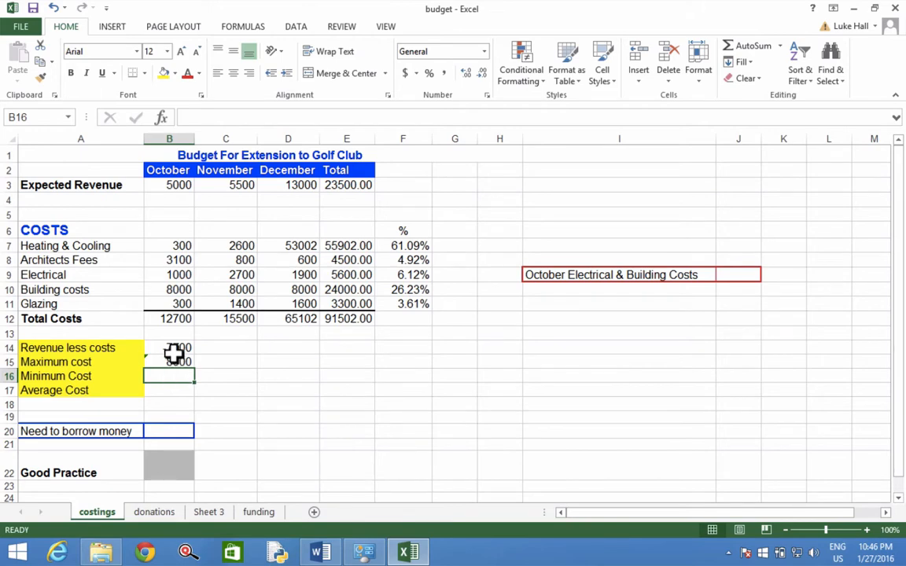
Search Insert Function for 'min' and pick MIN for cell B16
{"action": "left_click", "coordinate": [161, 117]}
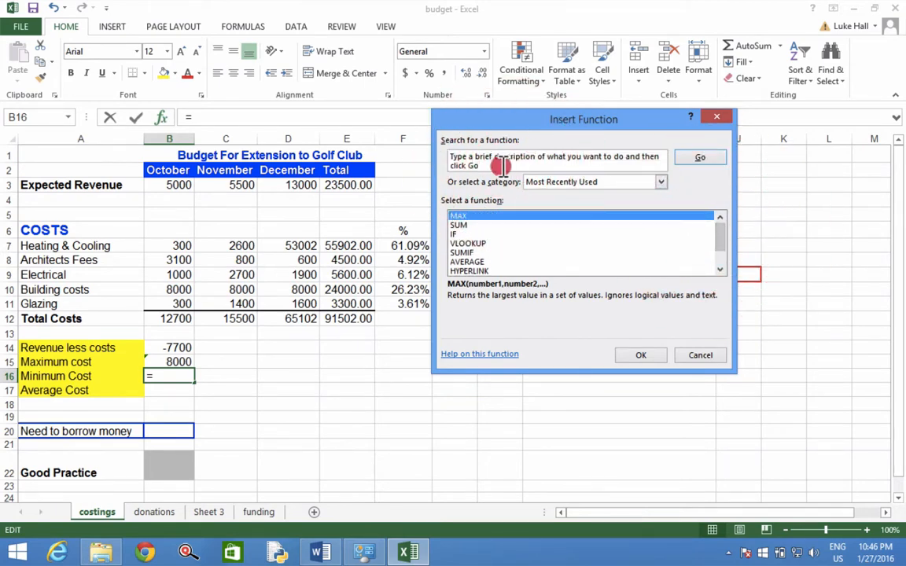
{"action": "type", "text": "mi"}
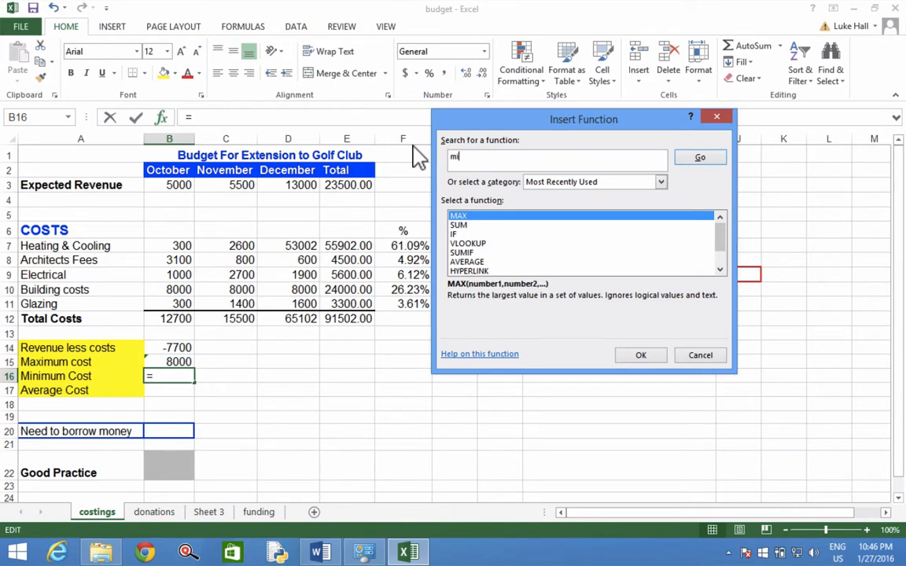
{"action": "left_click", "coordinate": [699, 157]}
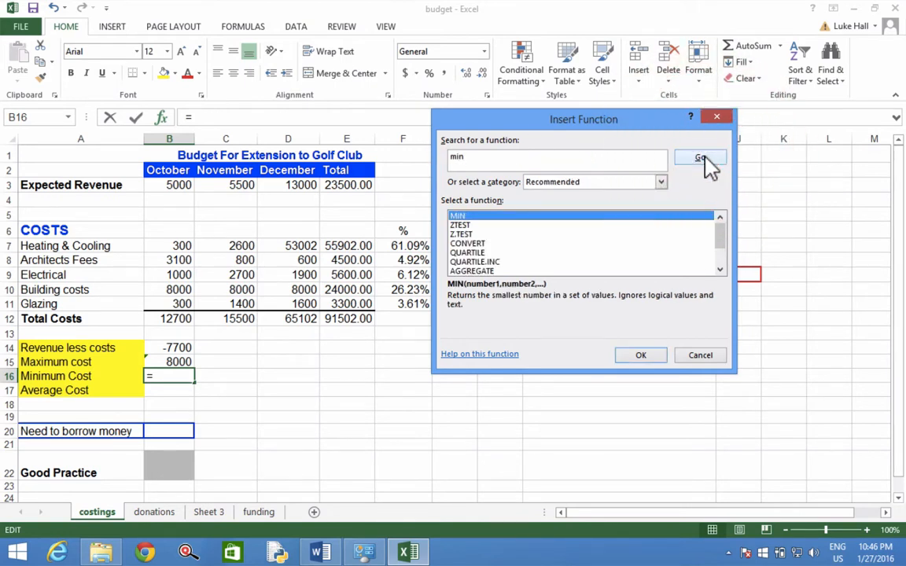
{"action": "mouse_move", "coordinate": [612, 333]}
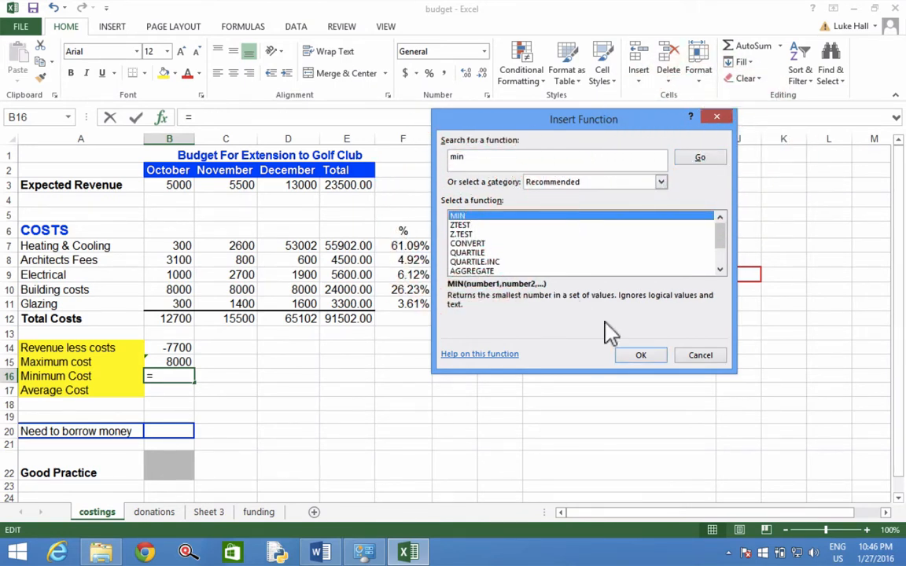
{"action": "left_click", "coordinate": [640, 354]}
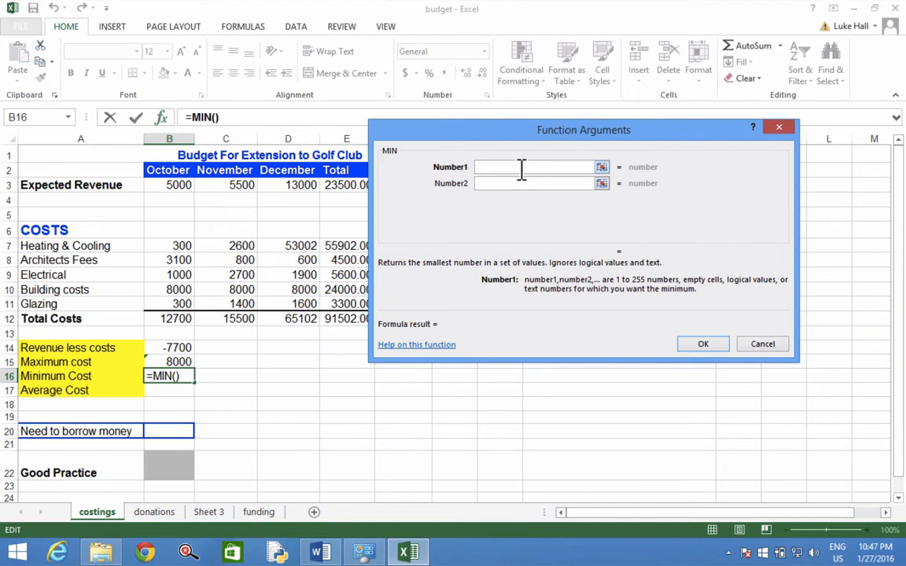
Enter range B7:B11 as the MIN argument so B16 returns 300
{"action": "type", "text": "b"}
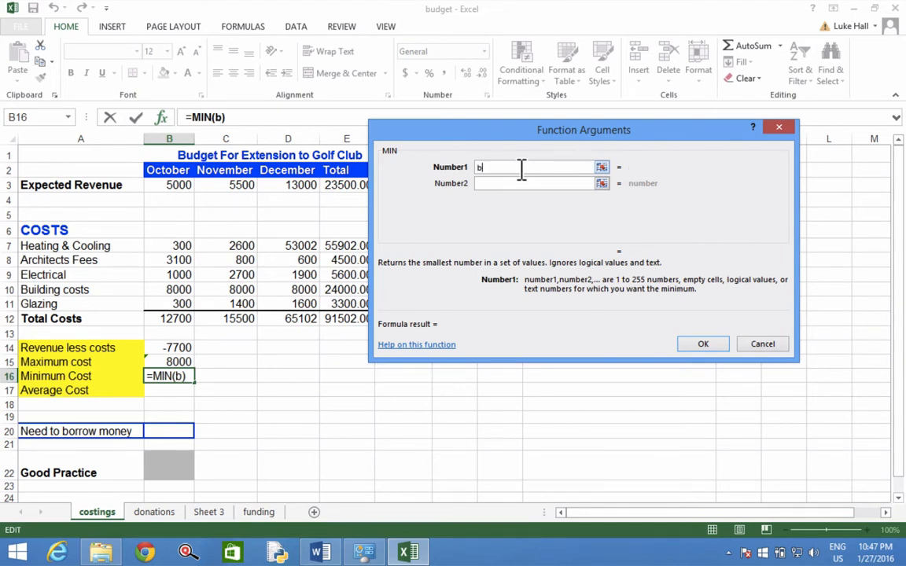
{"action": "type", "text": "7:"}
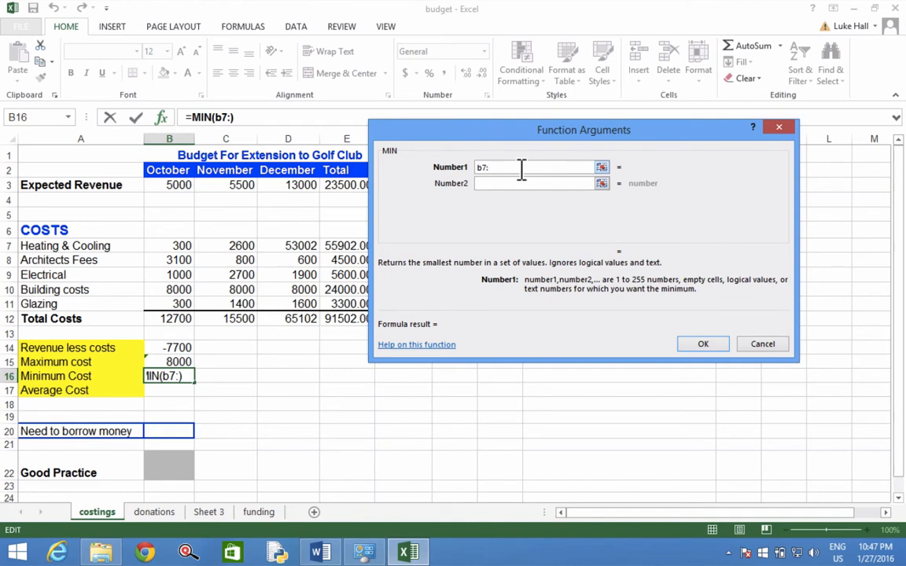
{"action": "type", "text": "b11"}
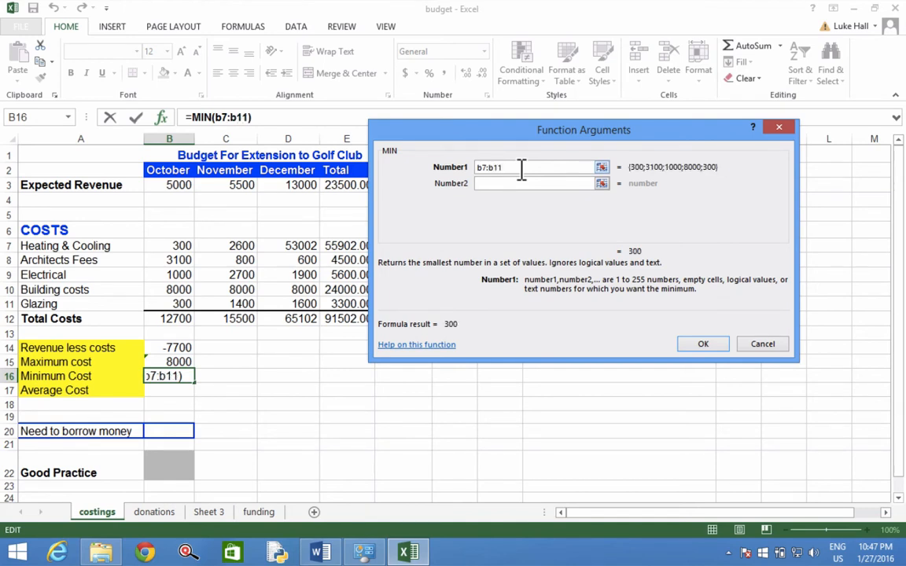
{"action": "left_click", "coordinate": [535, 183]}
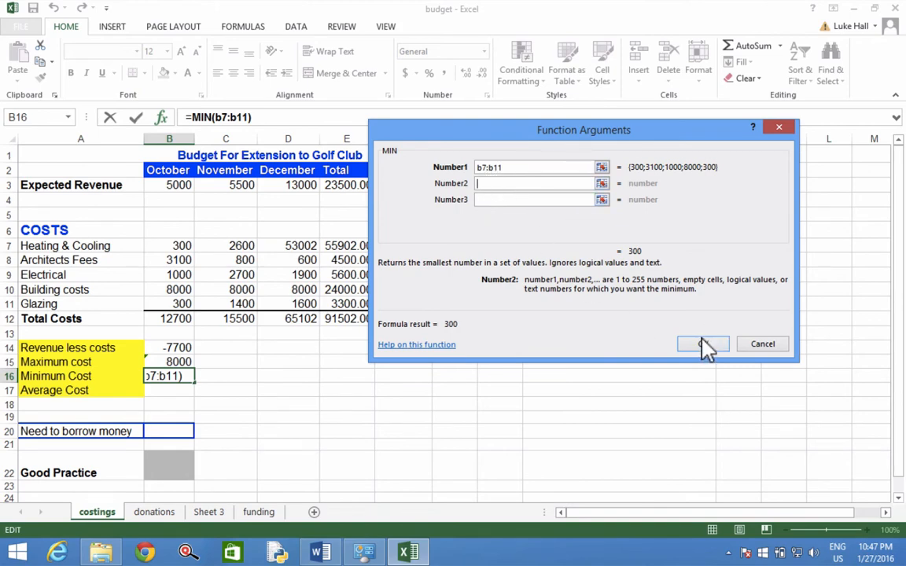
{"action": "left_click", "coordinate": [702, 344]}
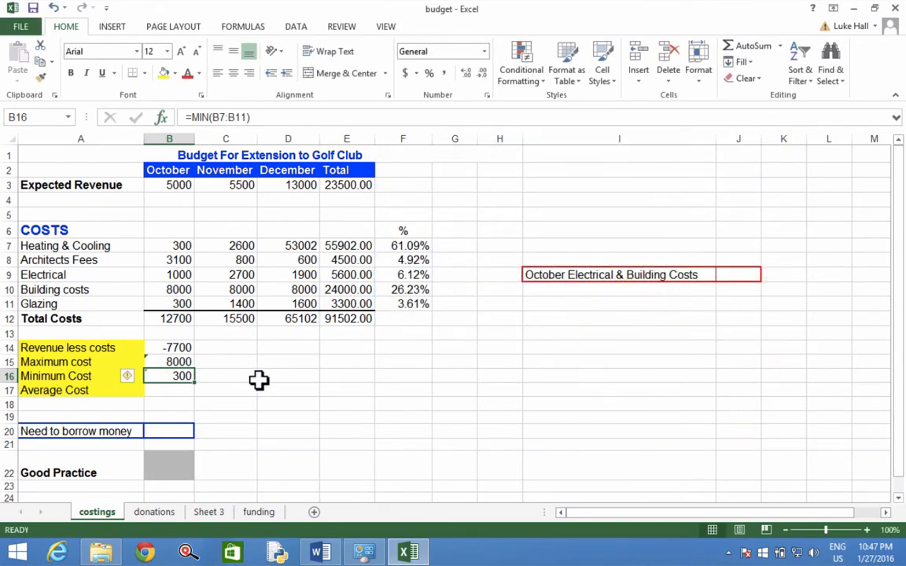